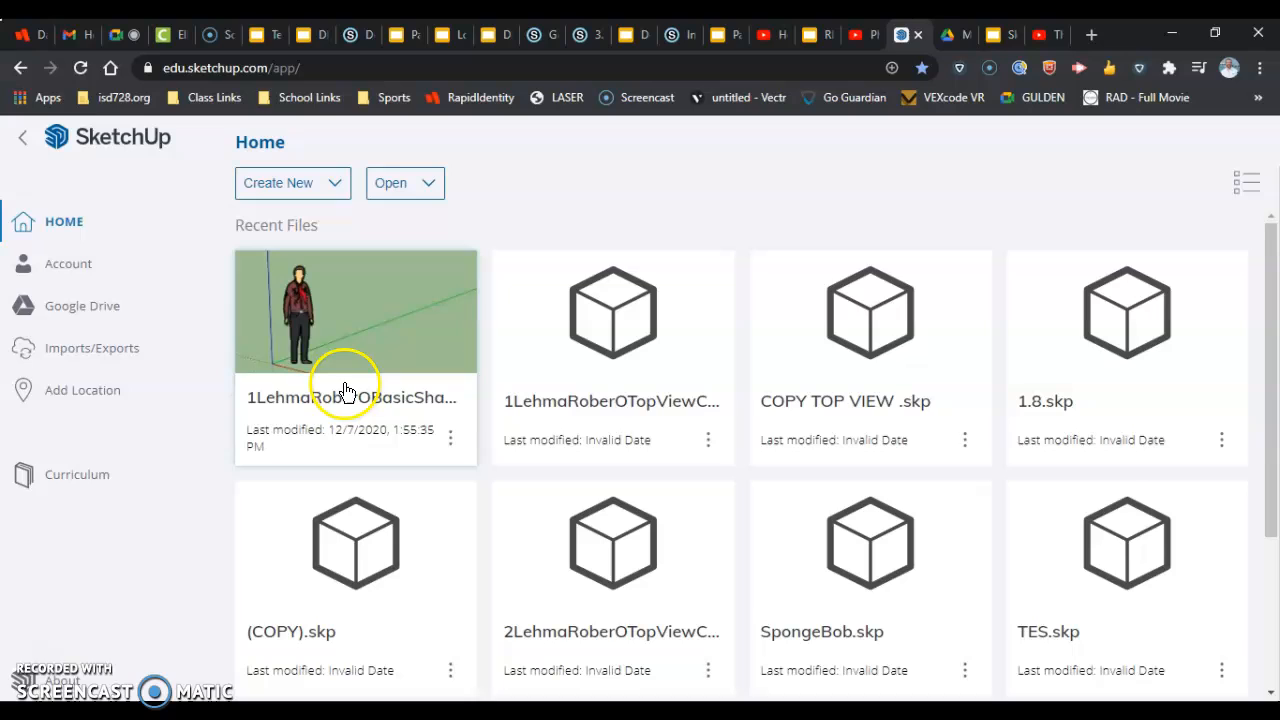
mouse_move(348, 388)
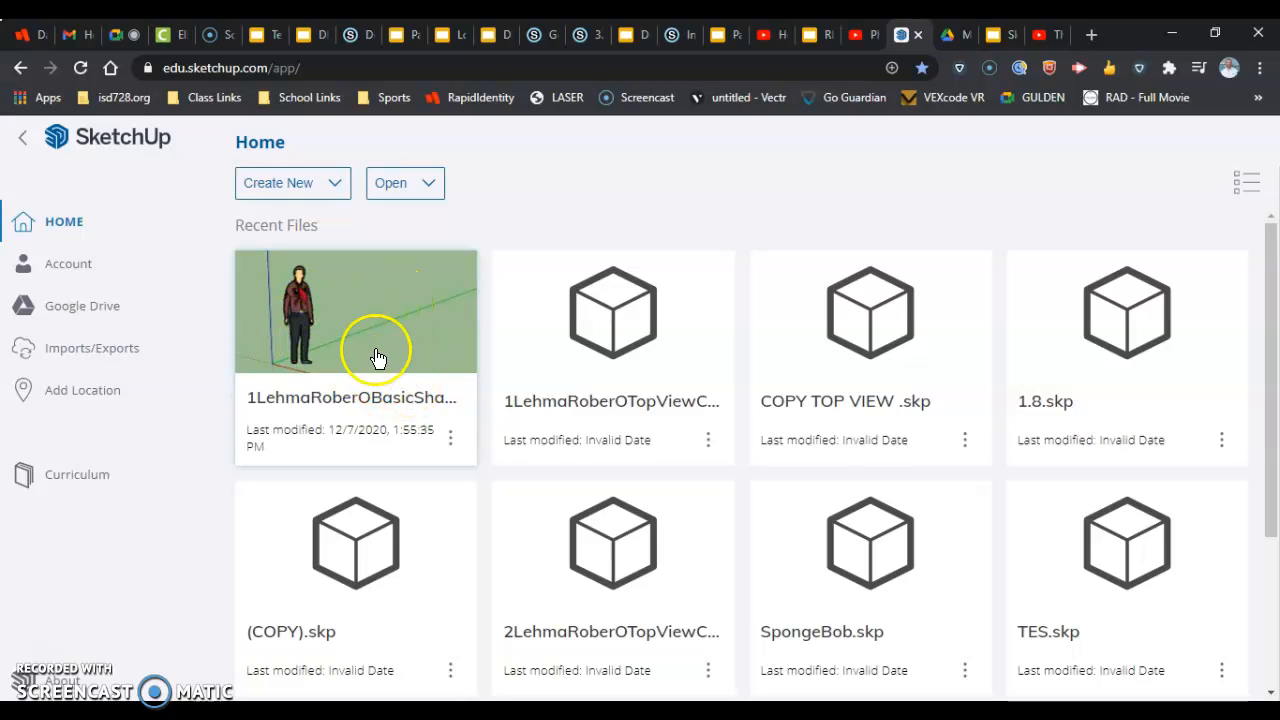
mouse_move(376, 376)
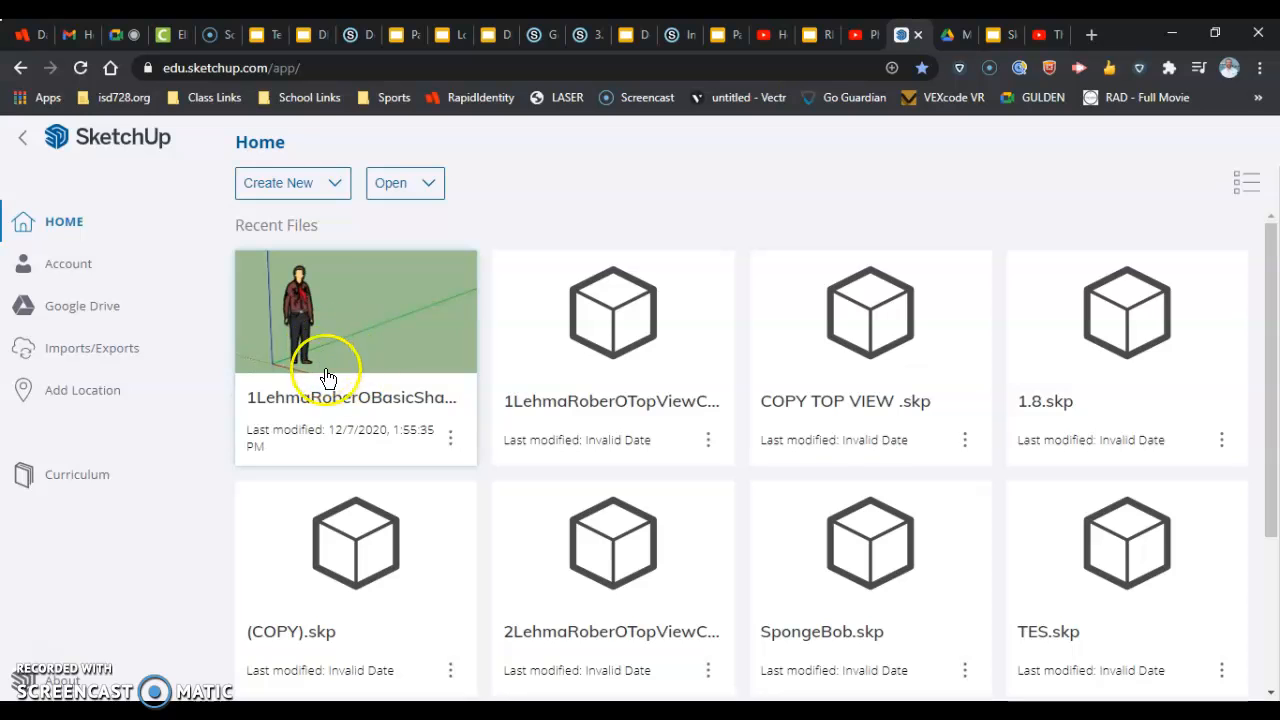
mouse_move(290, 336)
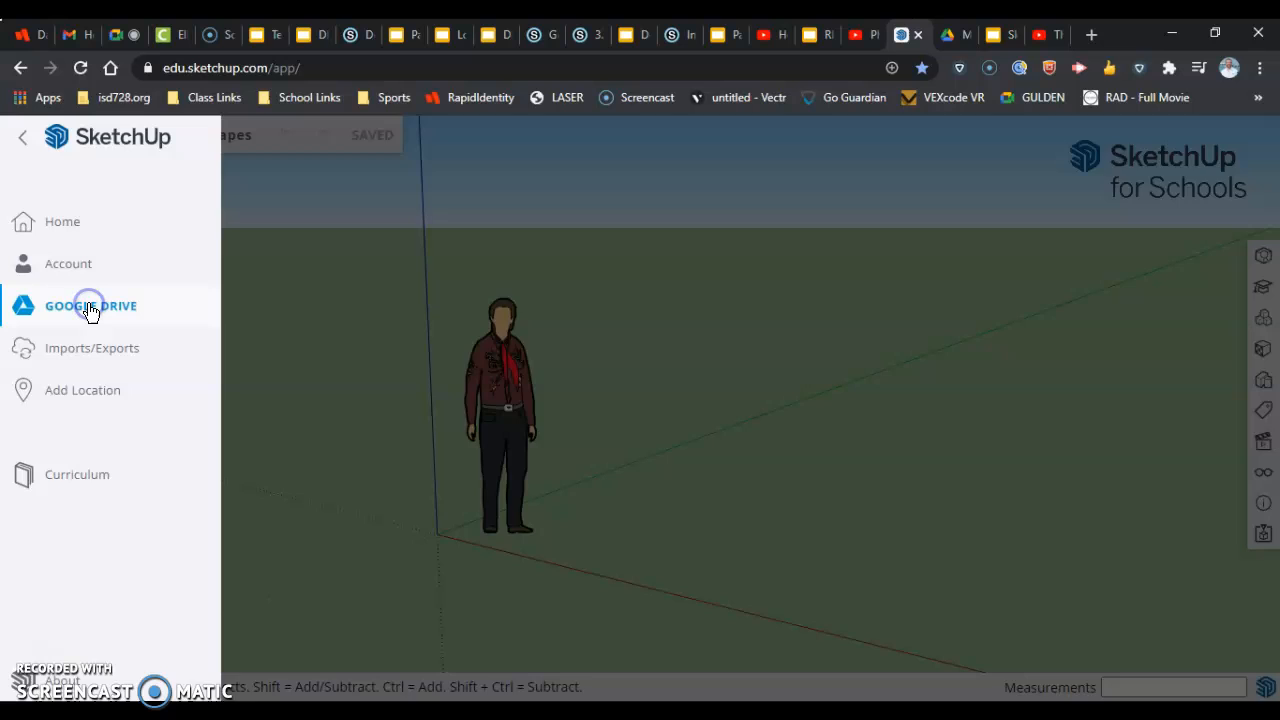
click(90, 304)
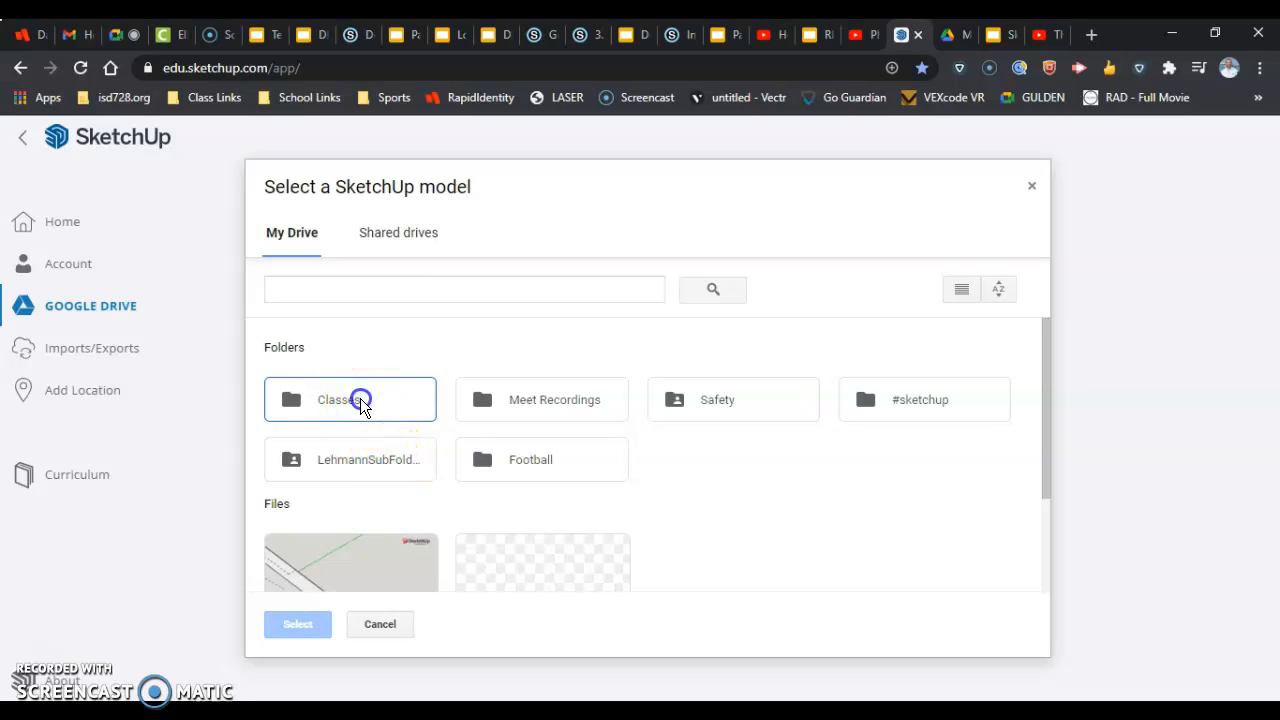
double_click(350, 400)
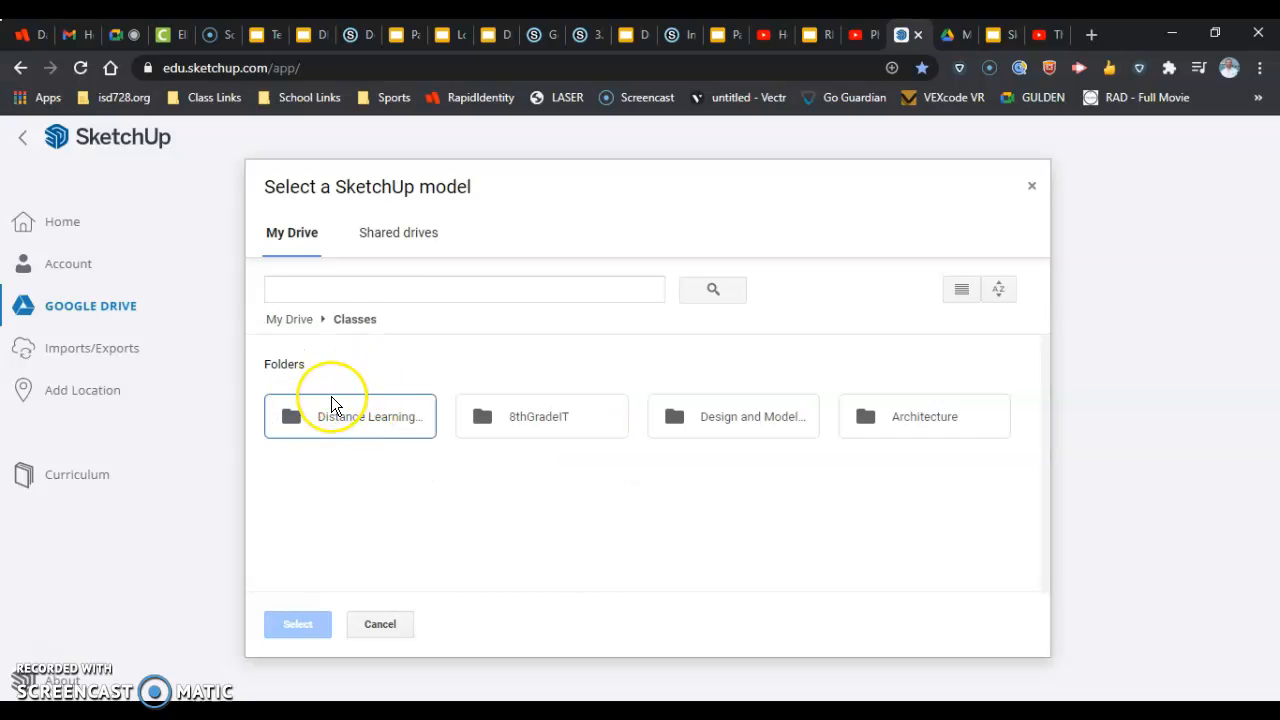
mouse_move(404, 432)
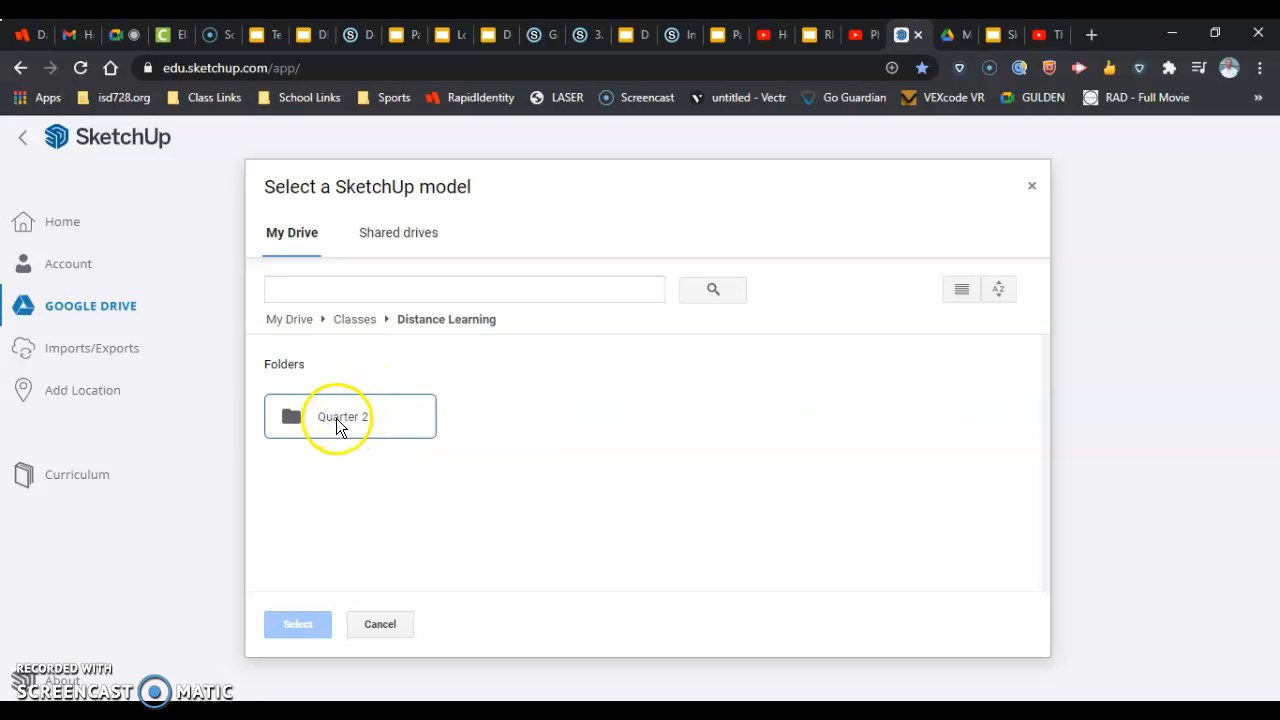
double_click(342, 416)
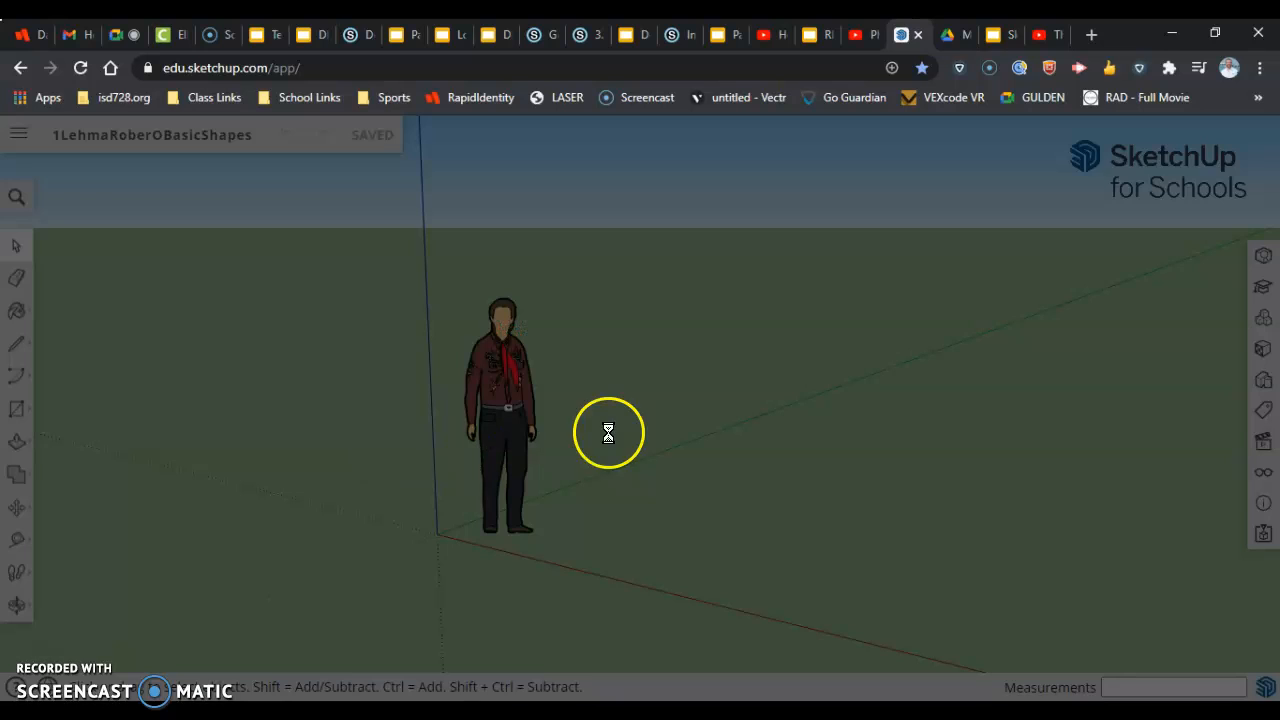
mouse_move(560, 430)
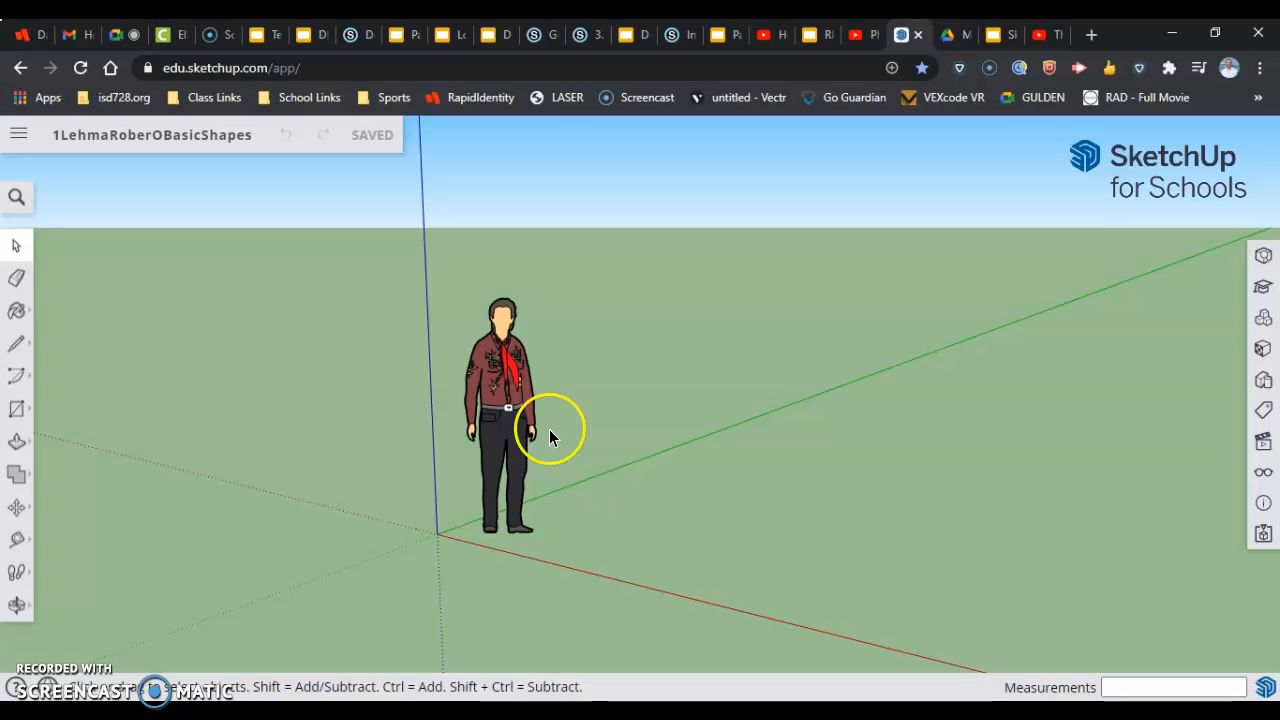
mouse_move(510, 284)
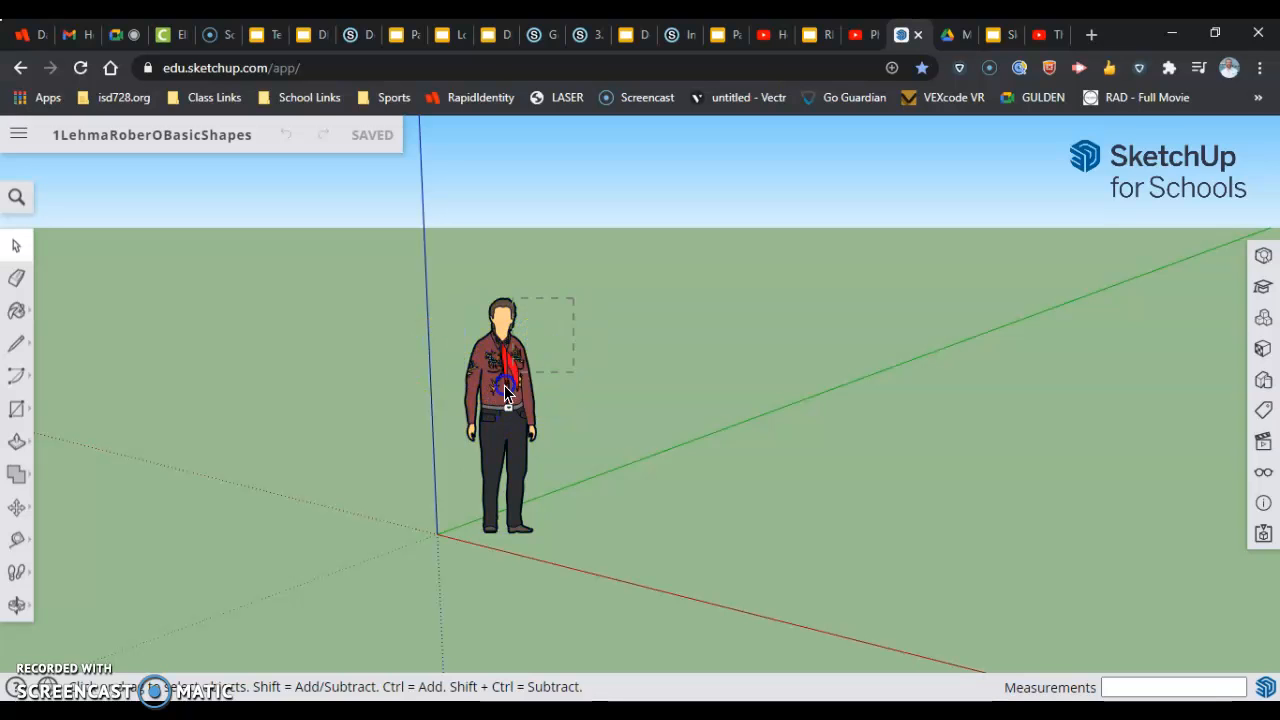
click(510, 384)
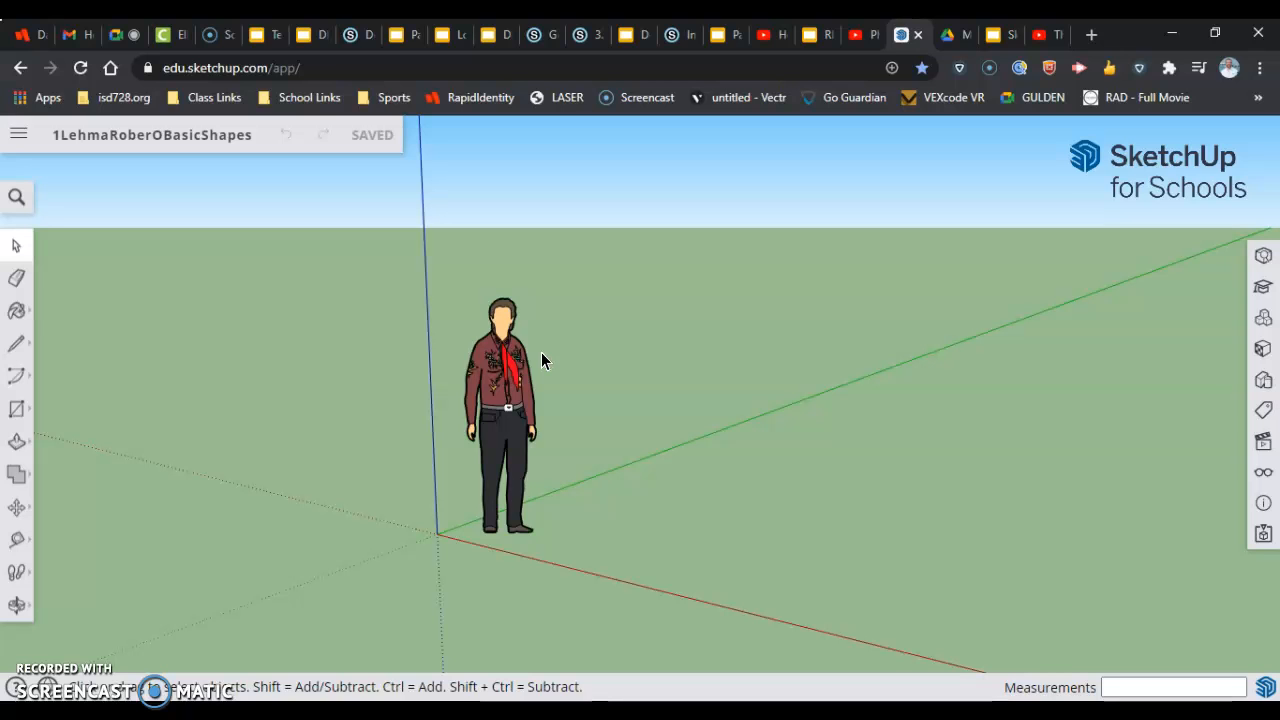
click(488, 330)
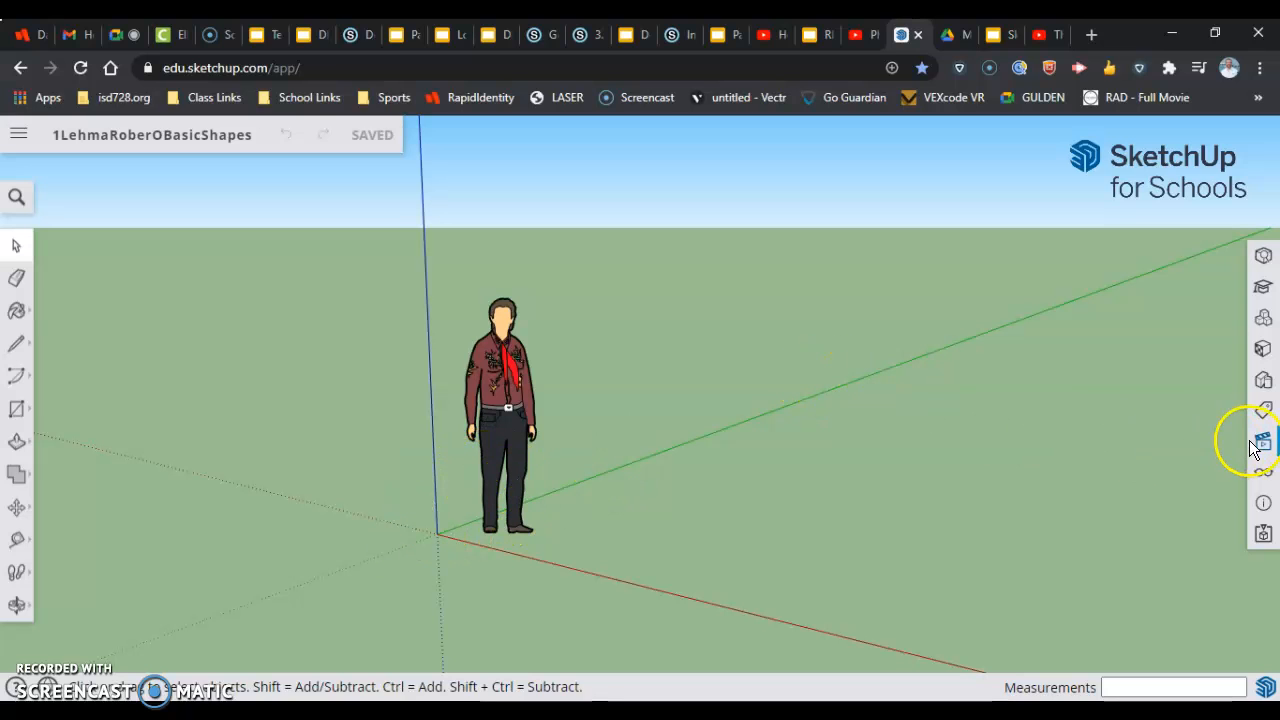
Show the Scenes panel and view the ground plane from the Top in parallel projection
click(1262, 442)
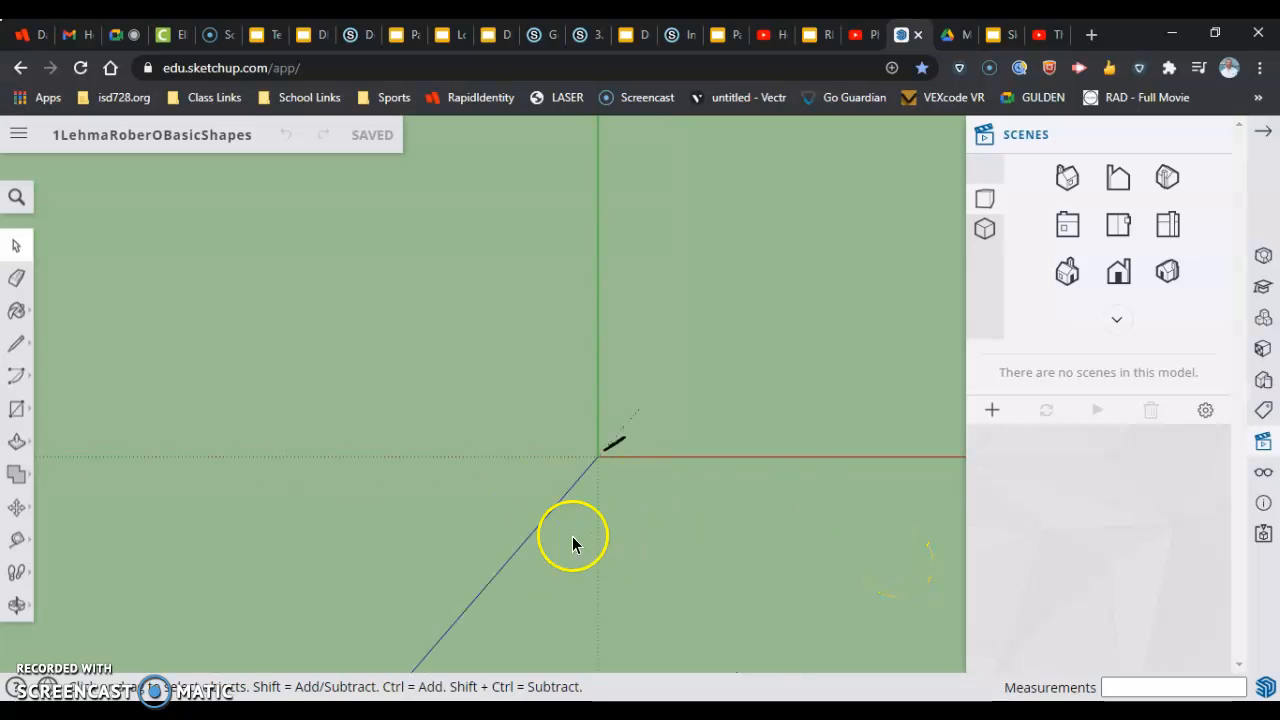
mouse_move(504, 570)
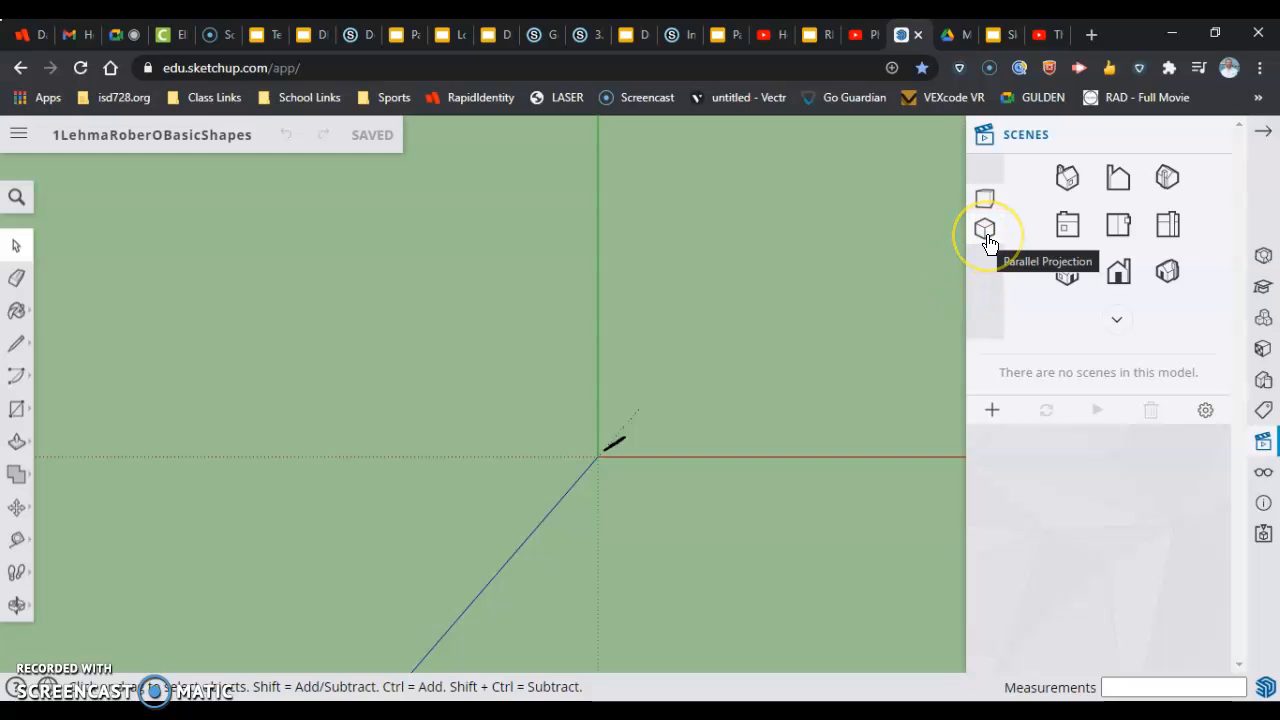
click(984, 228)
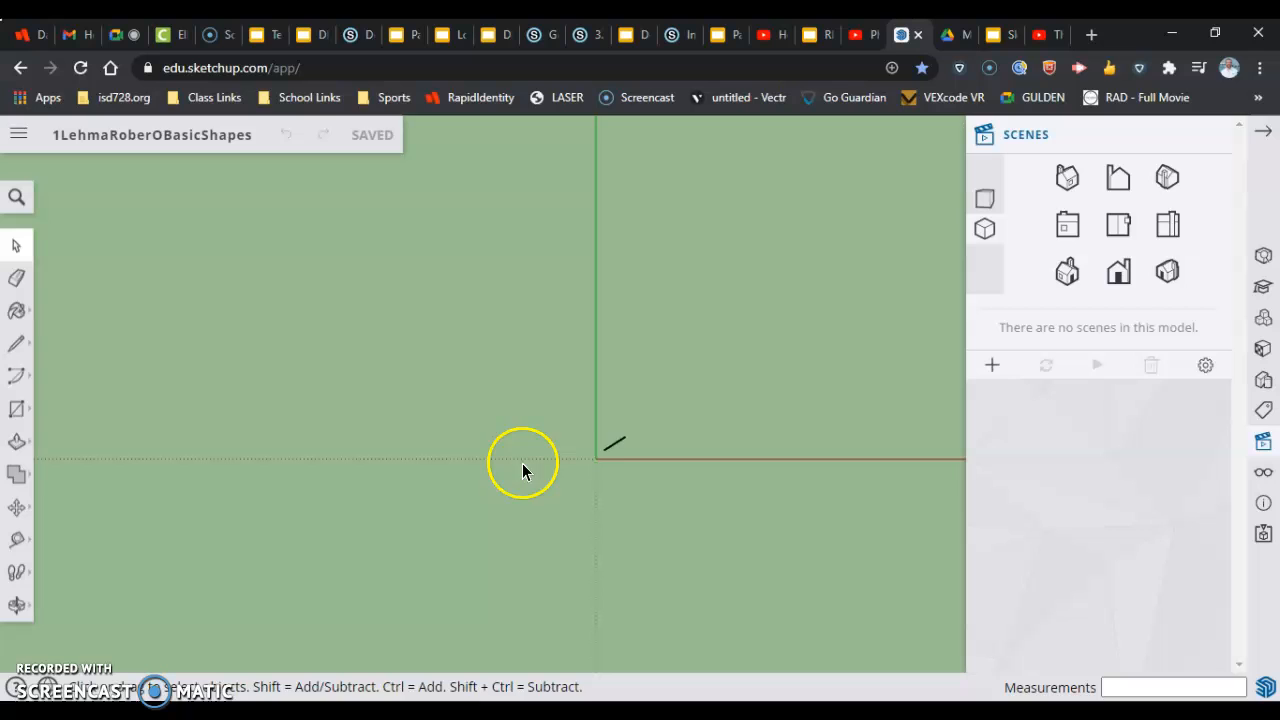
mouse_move(612, 540)
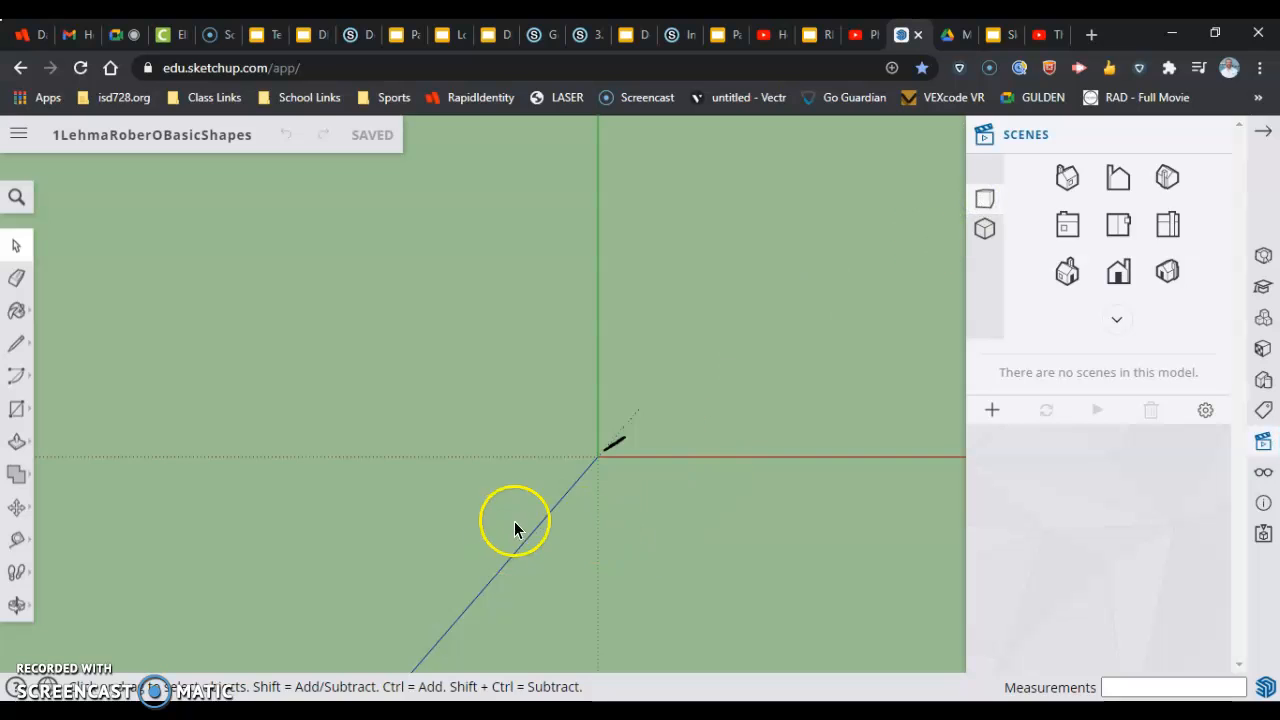
mouse_move(956, 200)
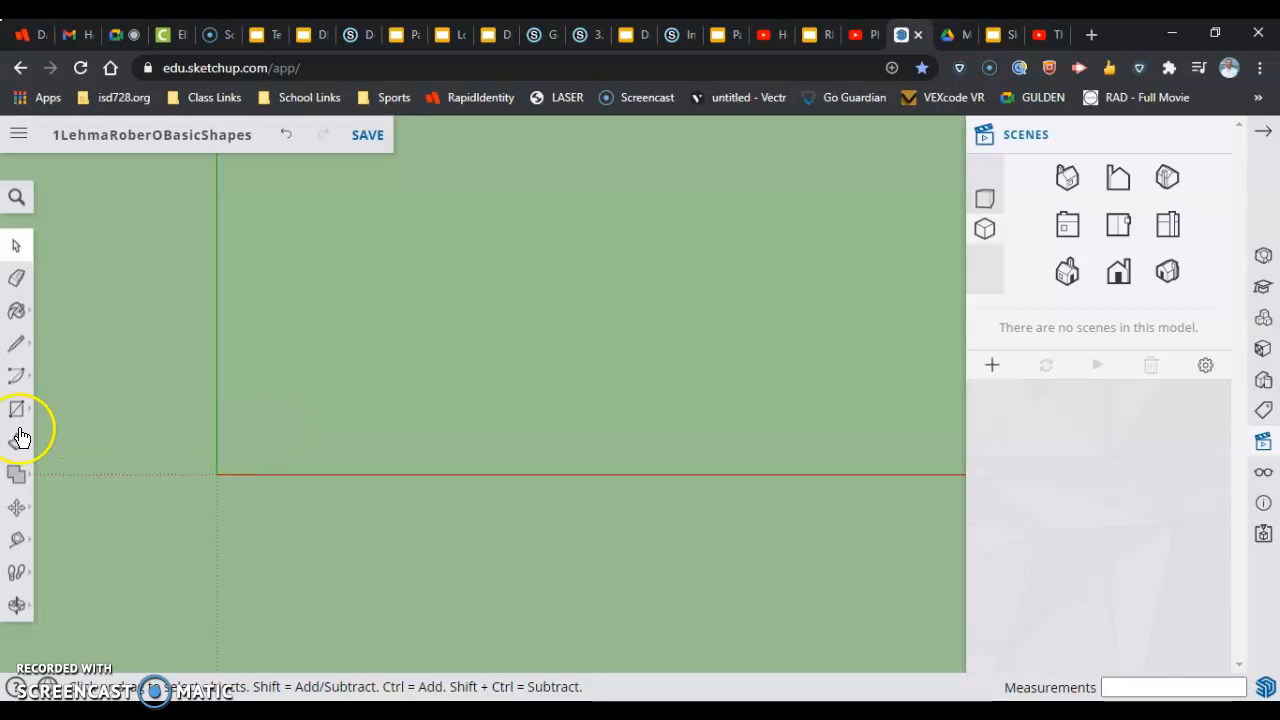
mouse_move(16, 410)
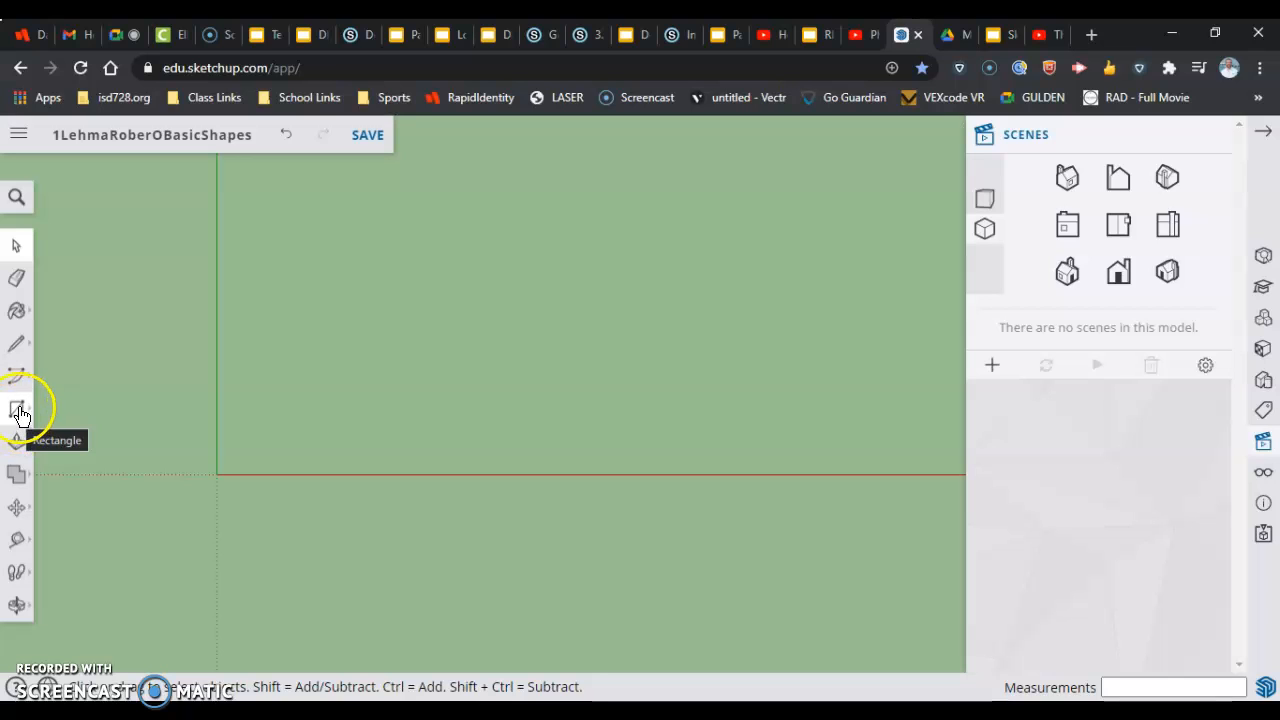
Draw a rectangle from the origin on the ground plane, entering 40 for its dimensions
click(16, 410)
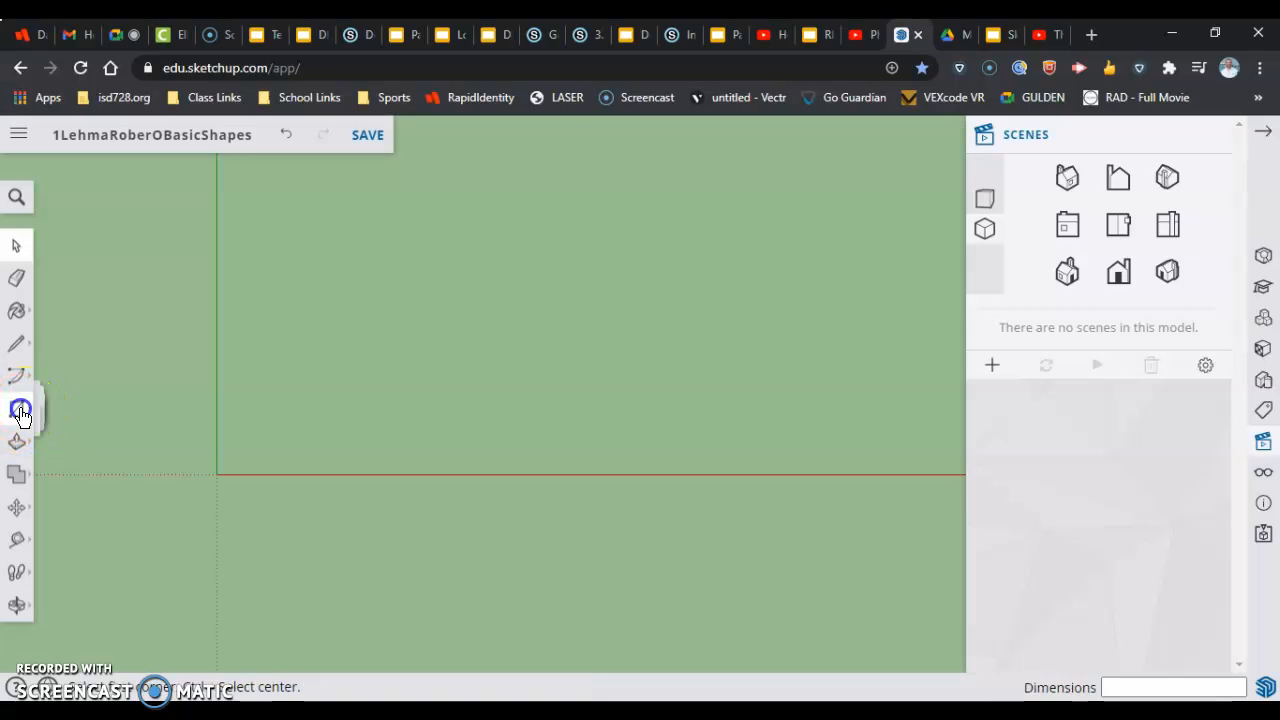
click(16, 408)
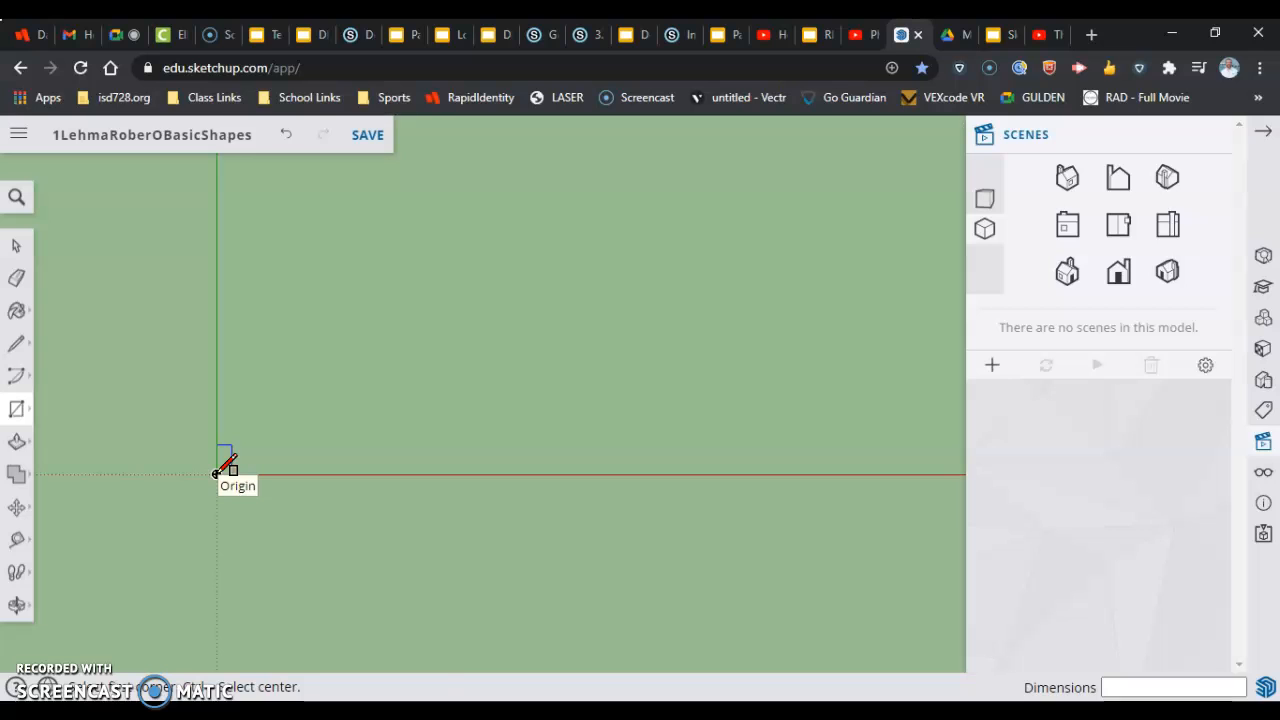
drag(216, 474, 270, 420)
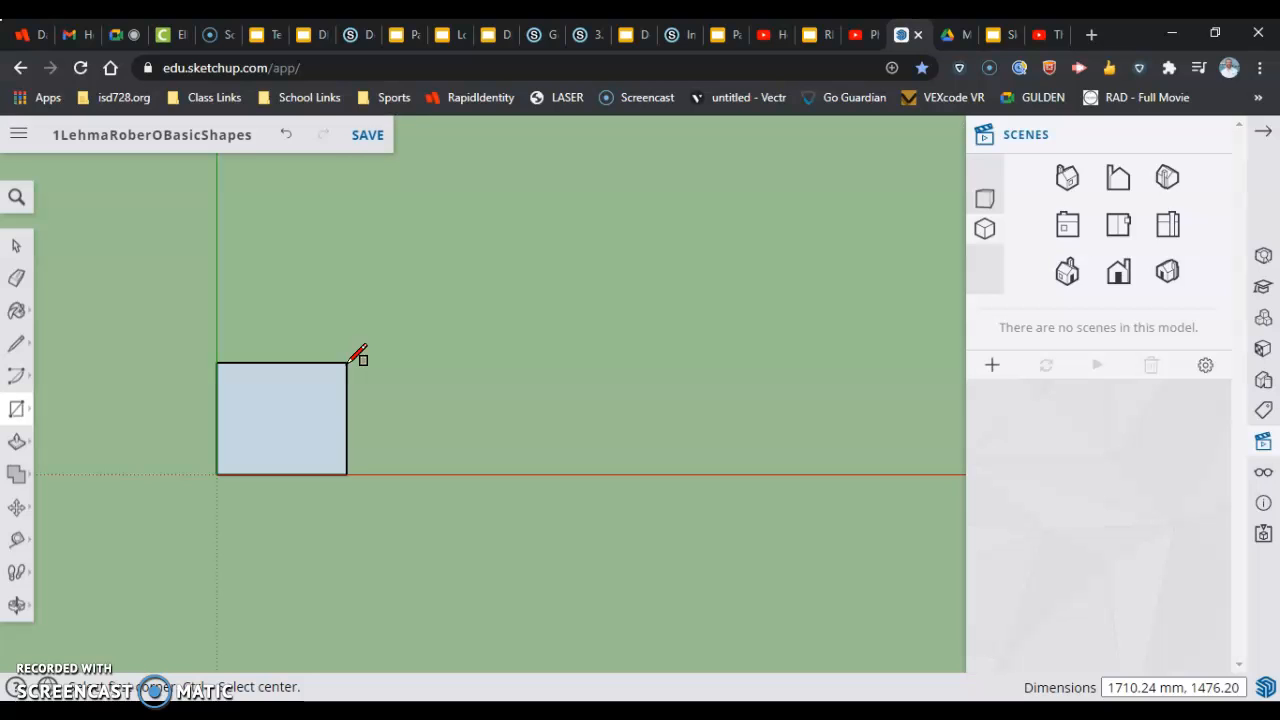
text(40)
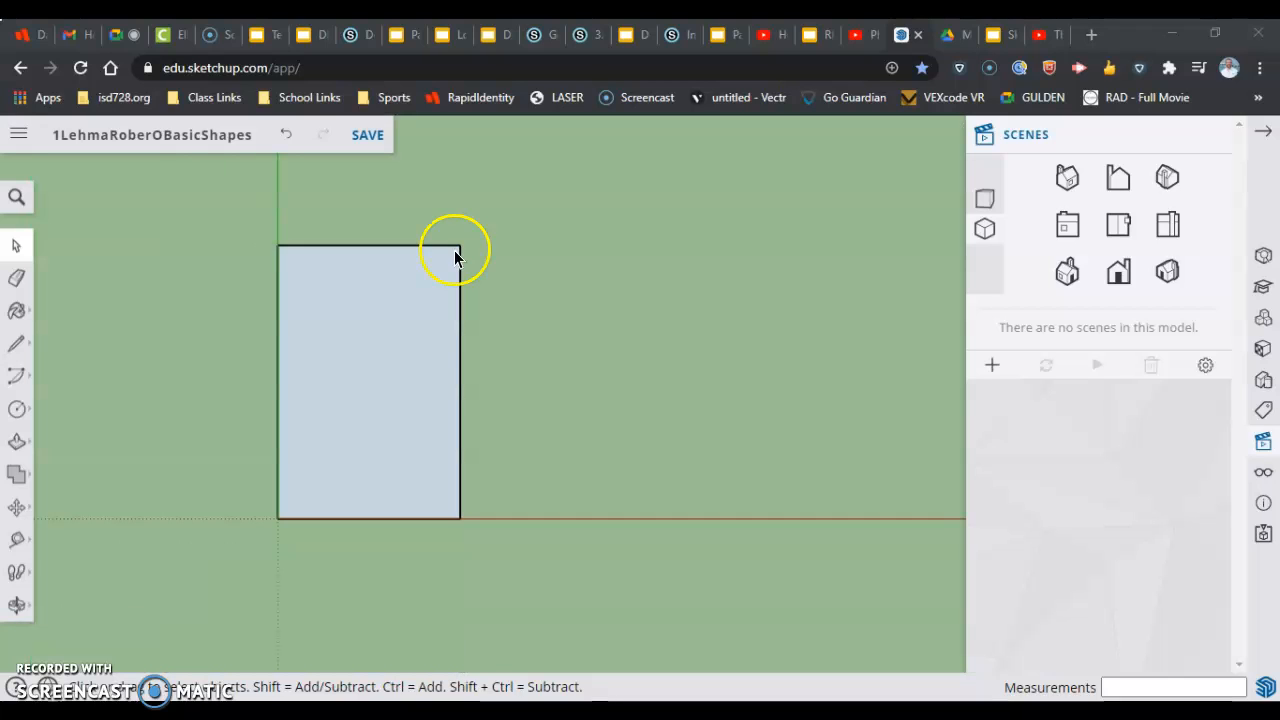
mouse_move(410, 444)
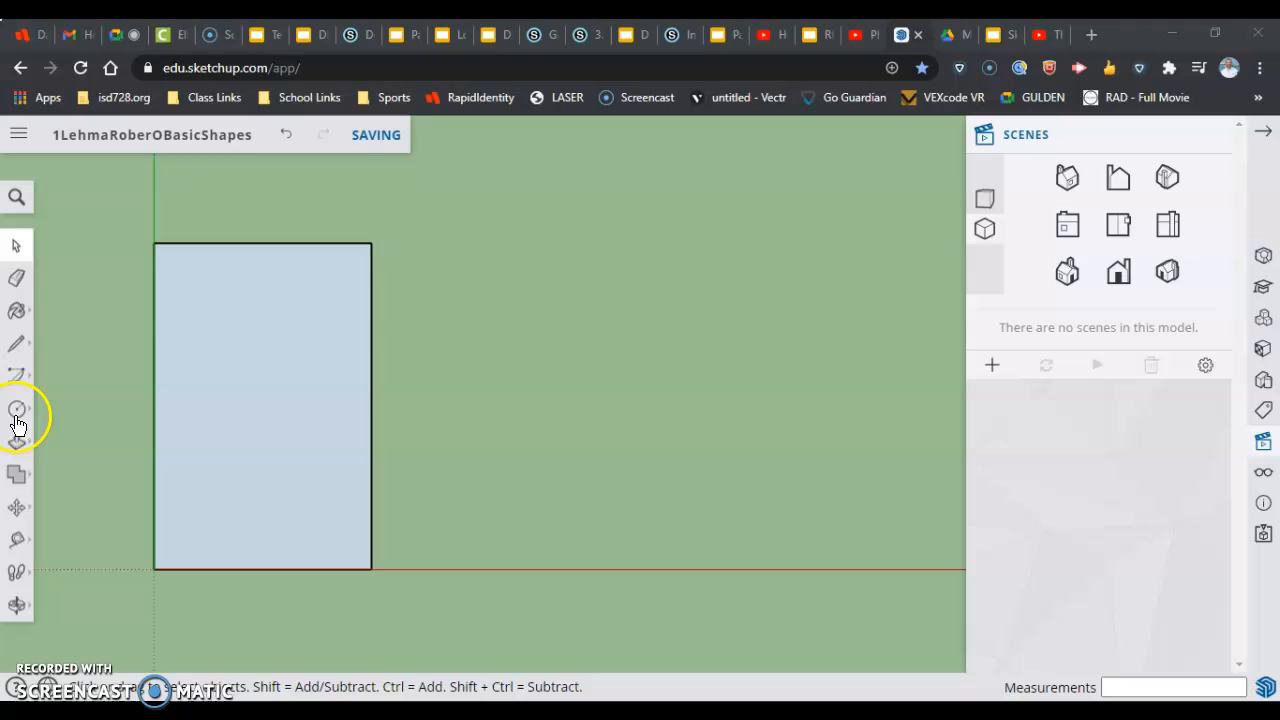
Draw a circle of radius 25 to the right of the rectangle
click(16, 410)
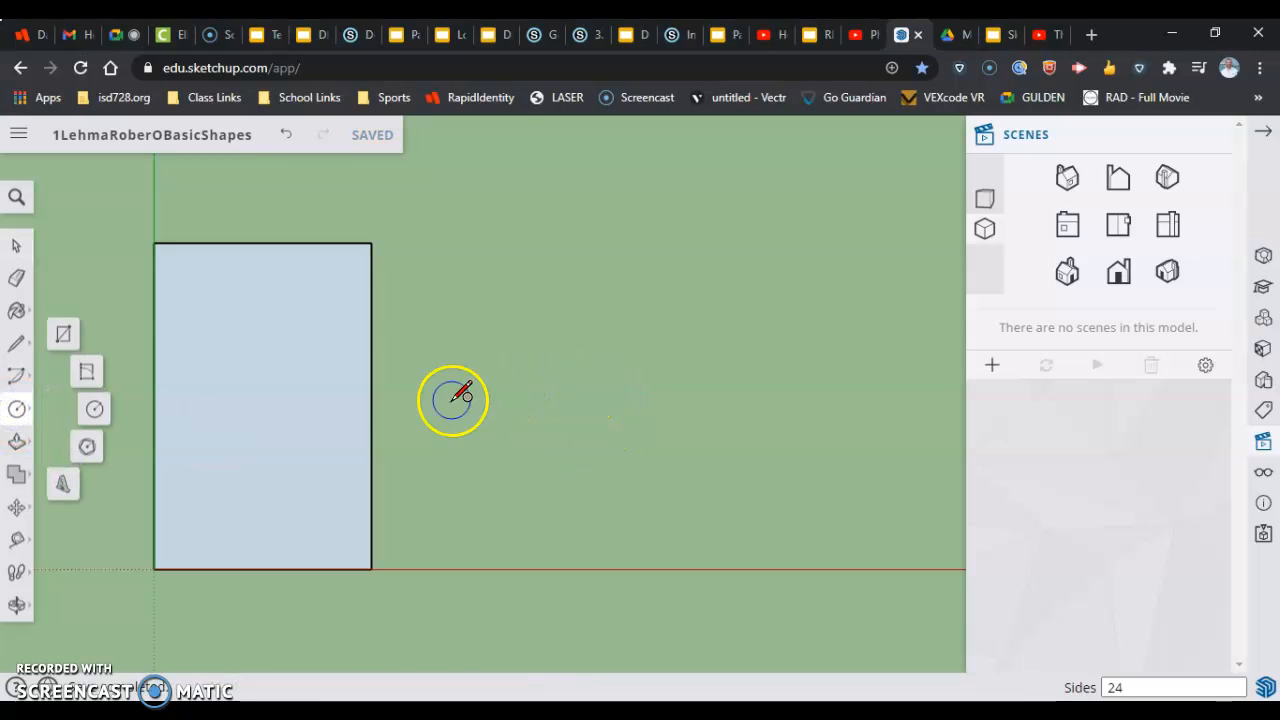
mouse_move(520, 388)
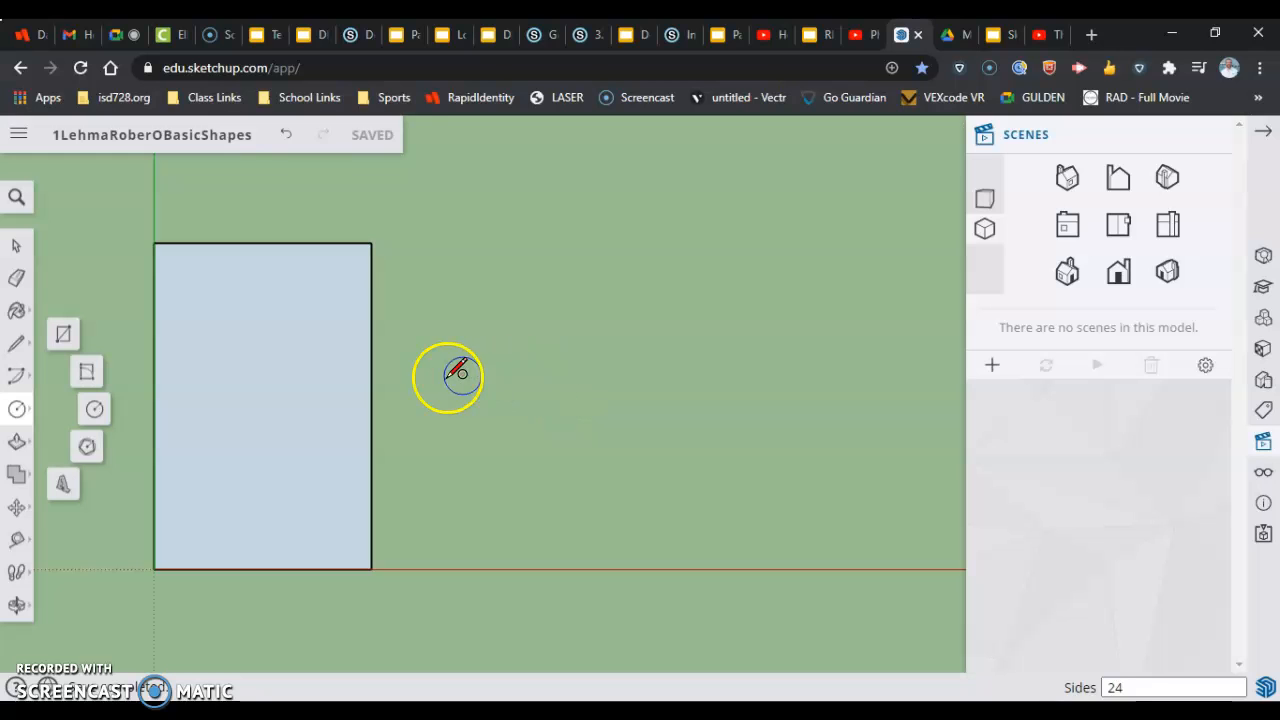
mouse_move(588, 376)
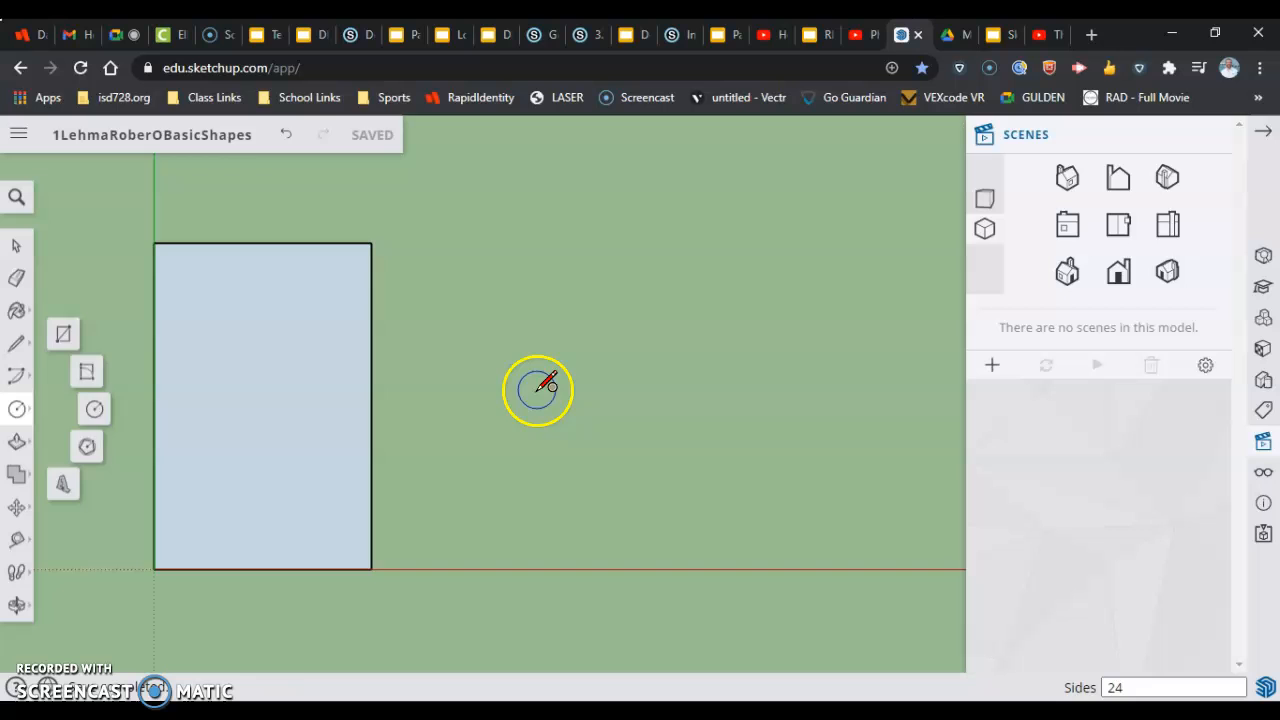
drag(536, 390, 576, 368)
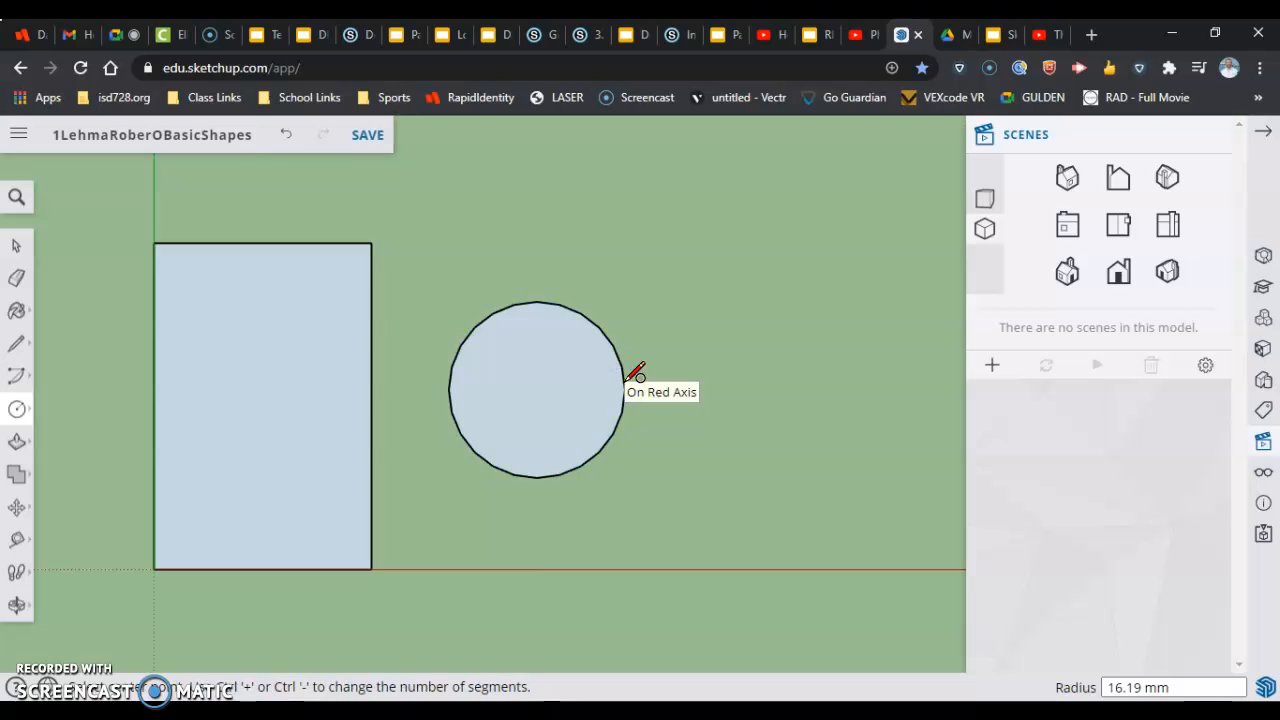
text(25)
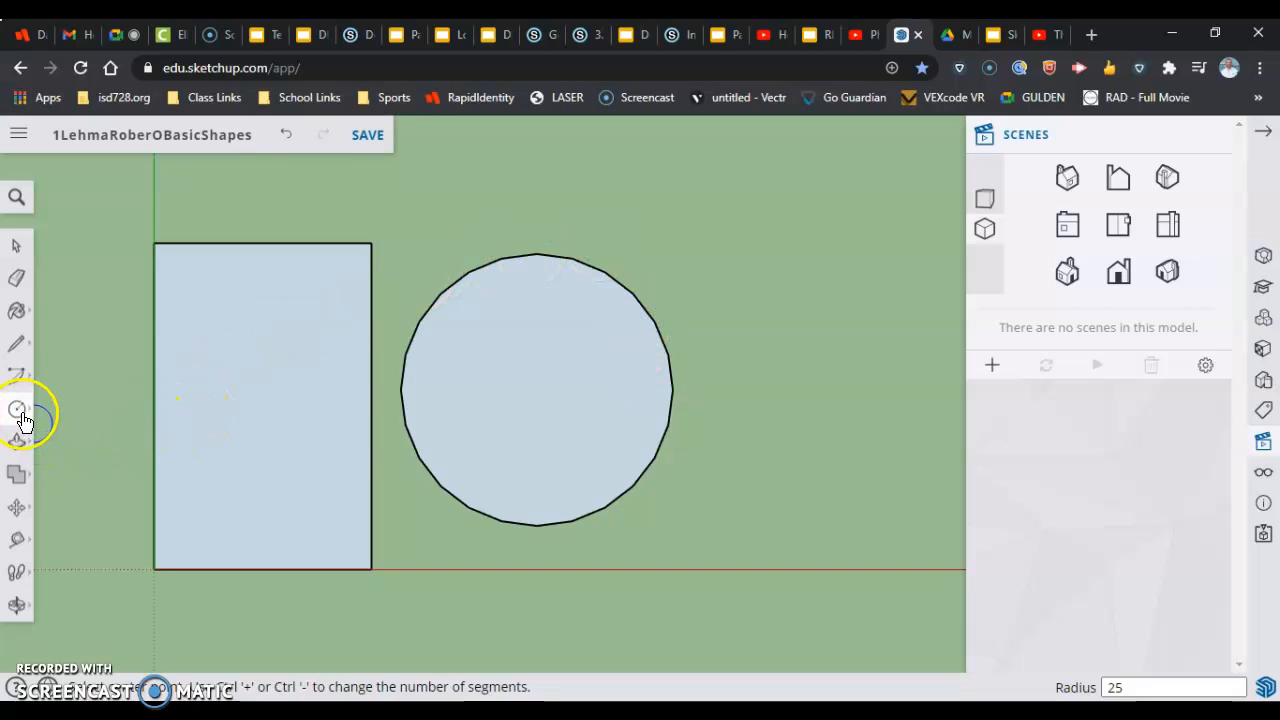
Draw a 3-sided polygon (triangle) with inscribed radius 25 right of the circle
click(16, 408)
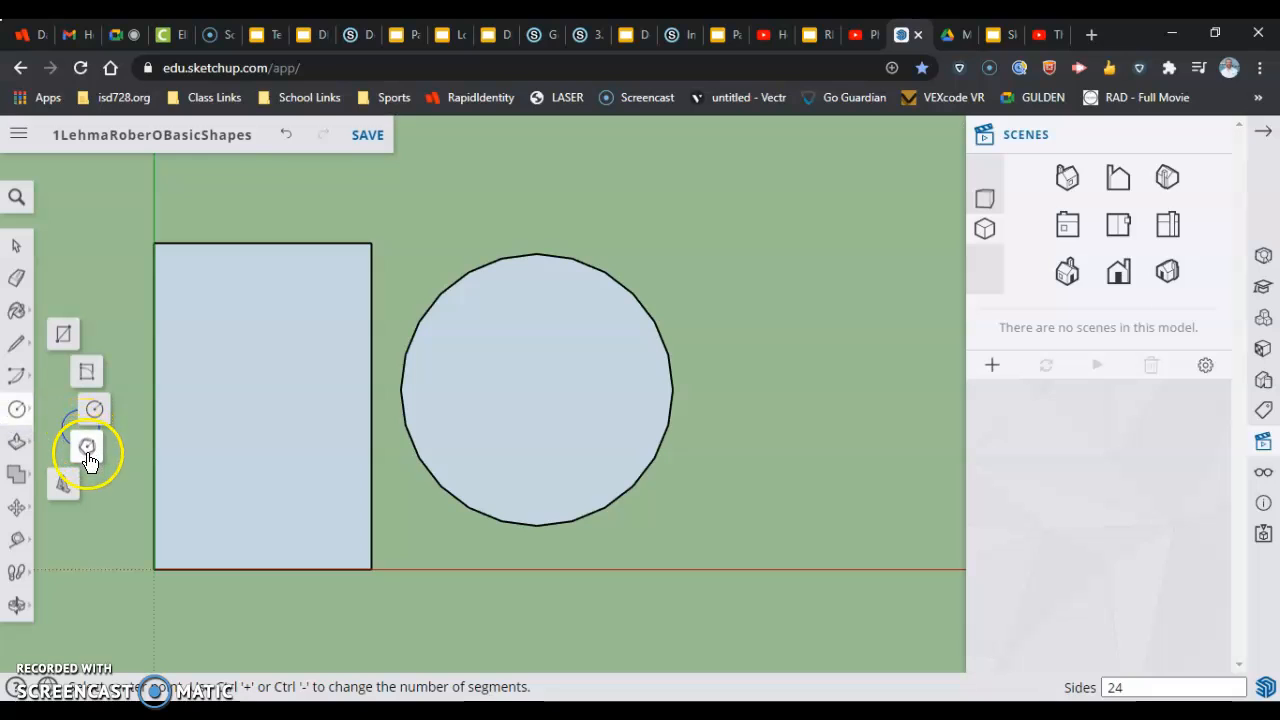
mouse_move(88, 446)
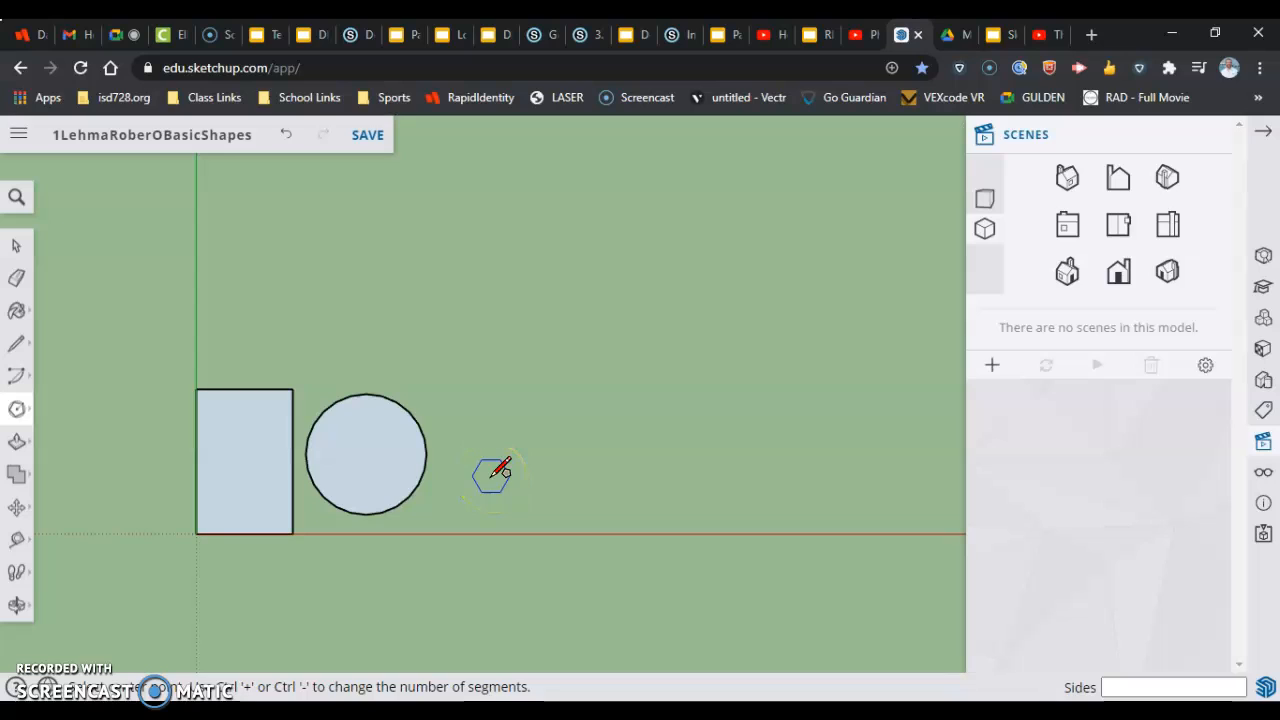
text(3)
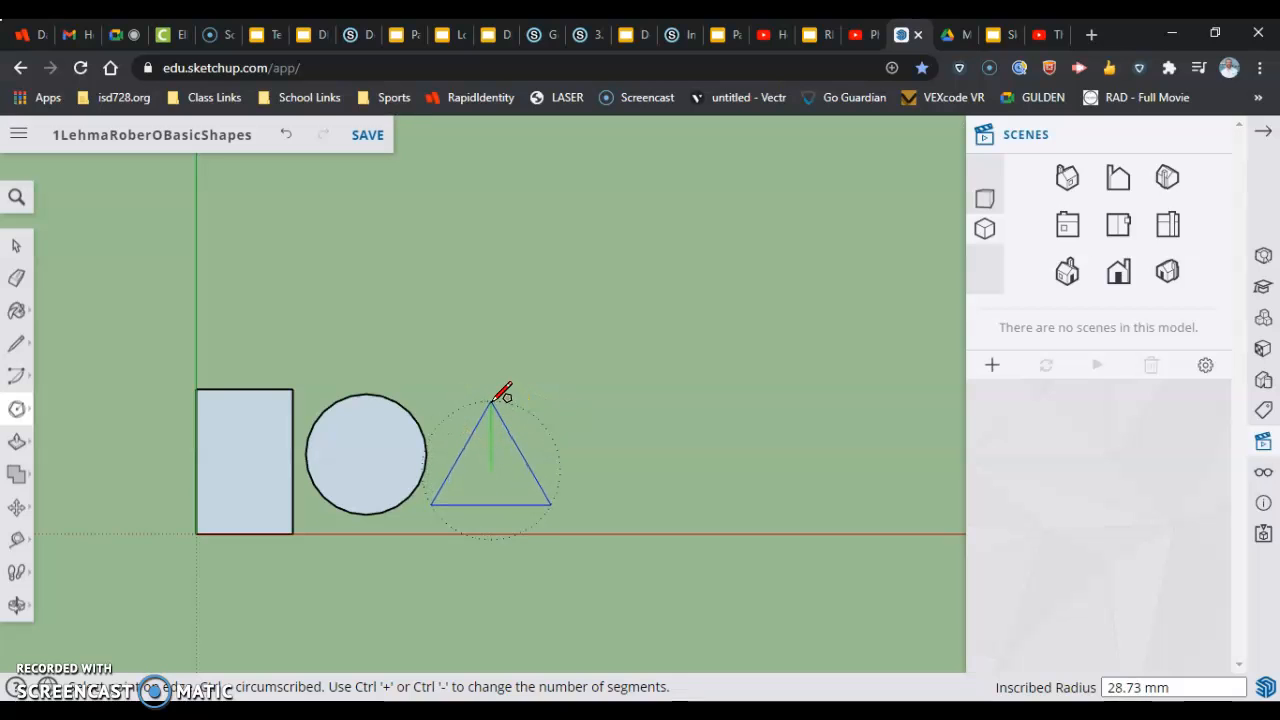
mouse_move(500, 396)
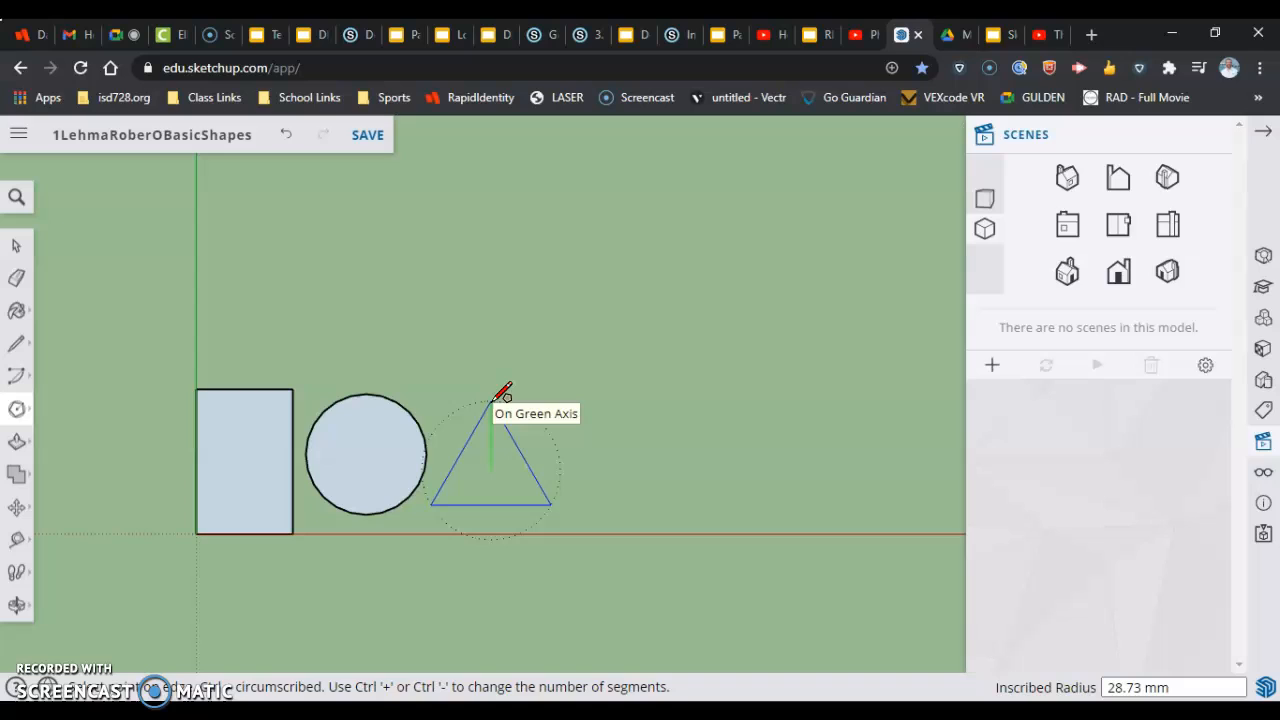
text(25)
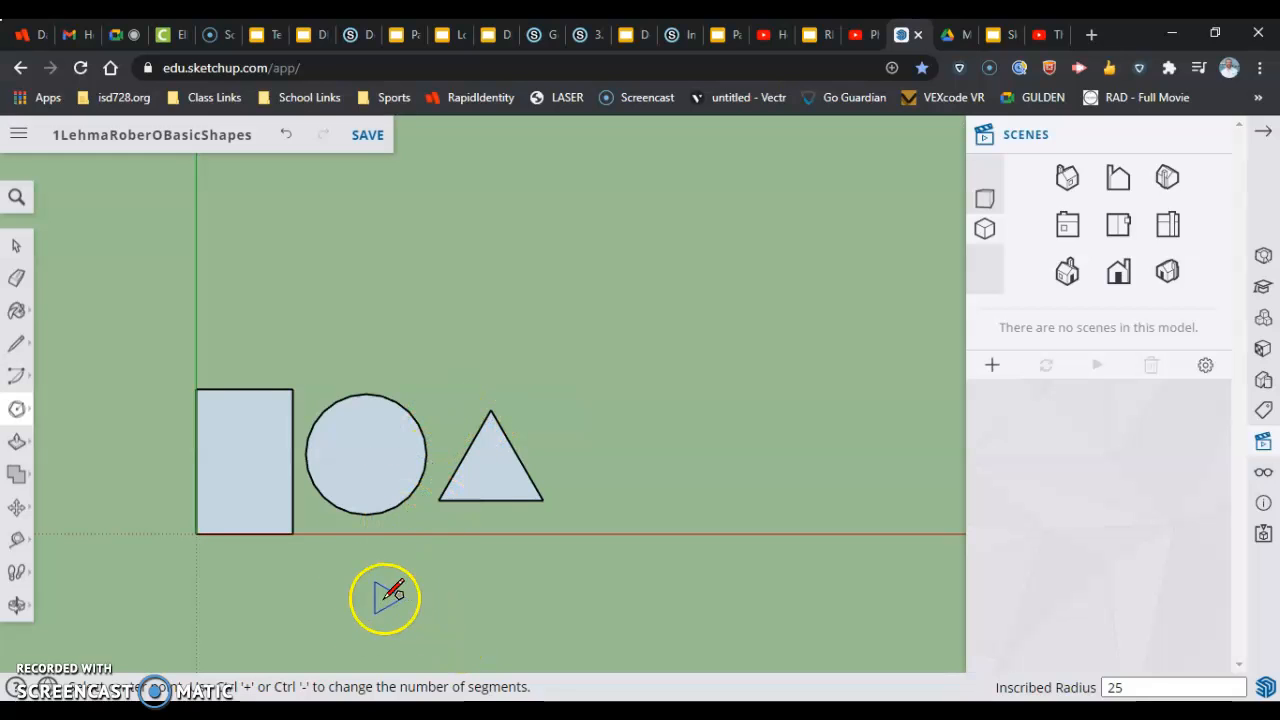
mouse_move(330, 348)
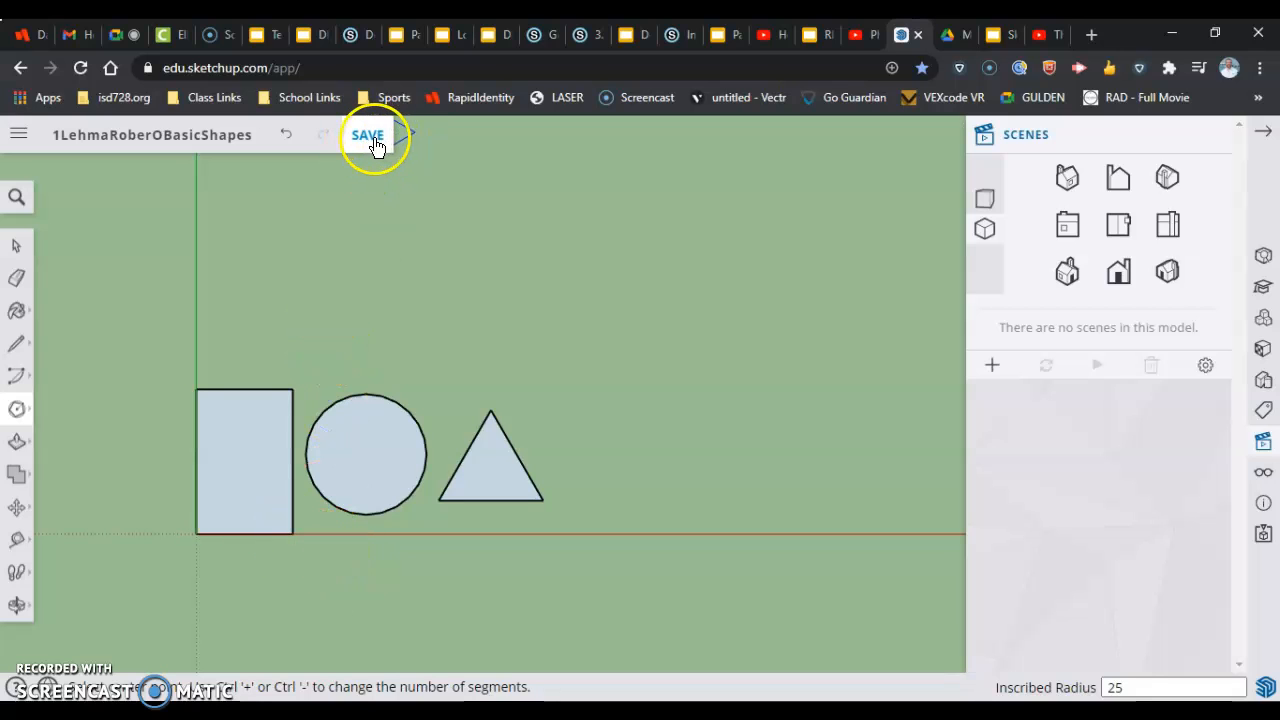
Save the model with the rectangle, circle and triangle
click(368, 136)
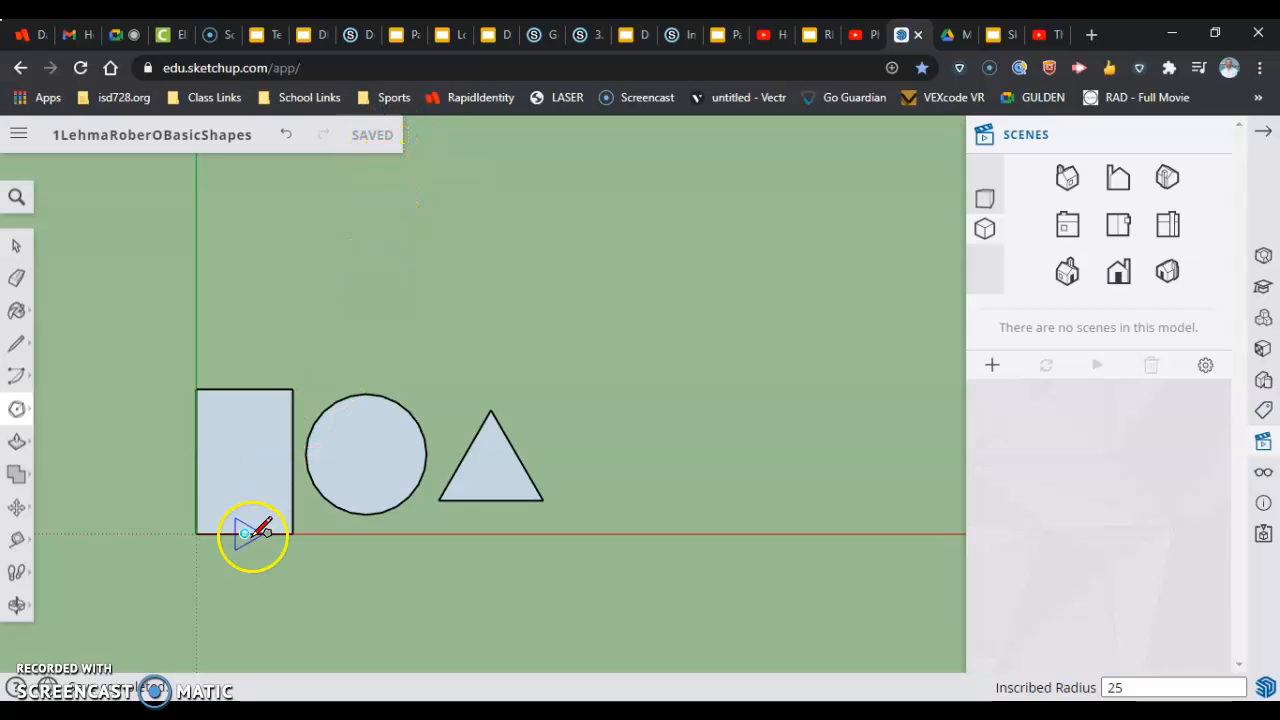
mouse_move(232, 528)
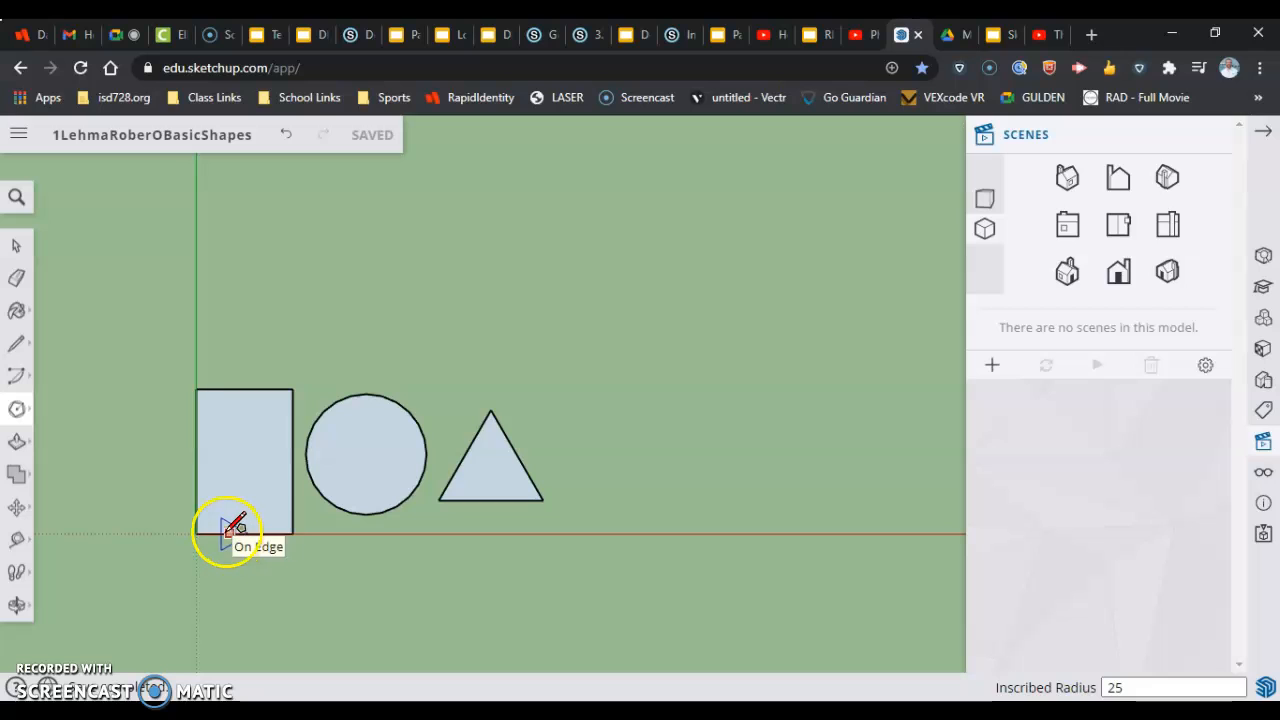
mouse_move(150, 530)
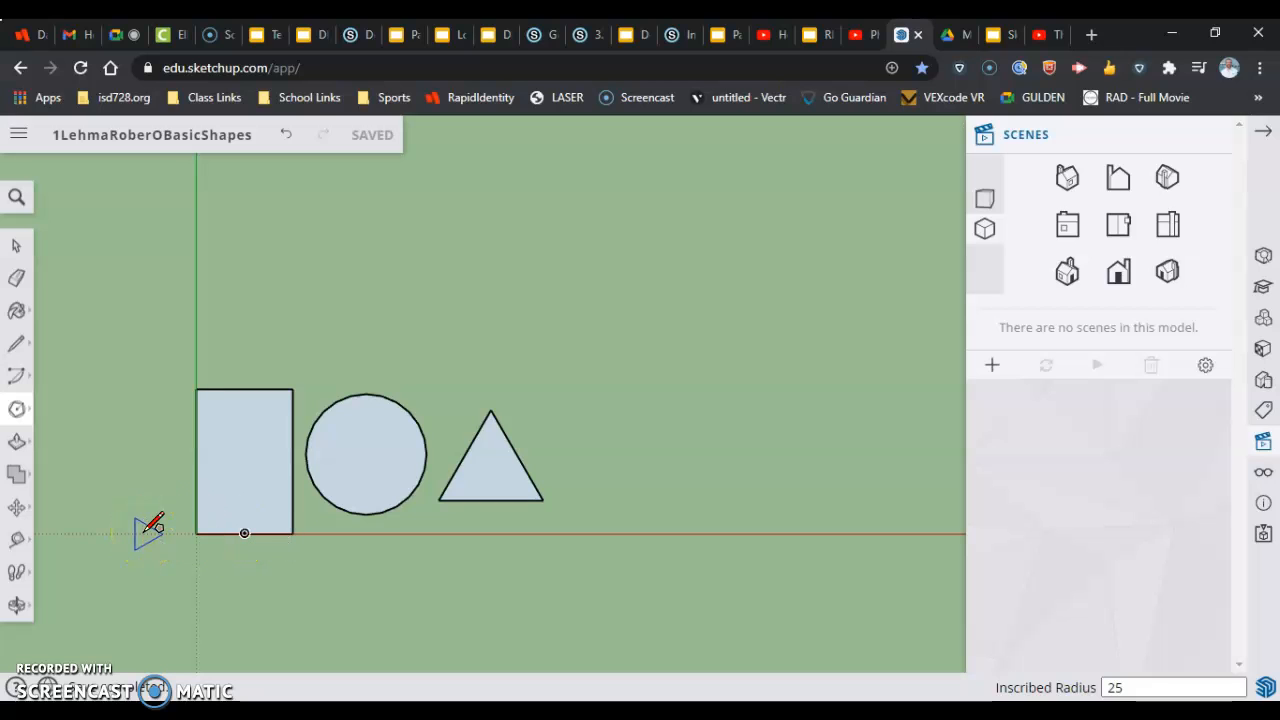
mouse_move(140, 530)
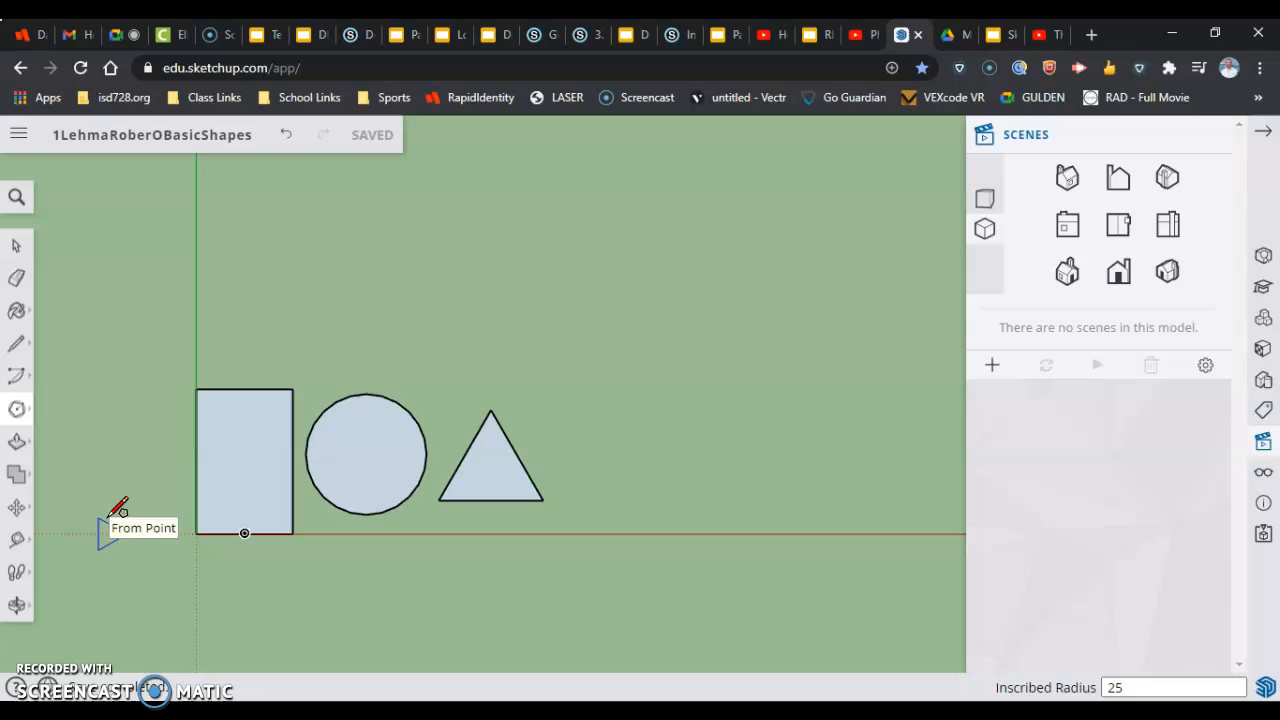